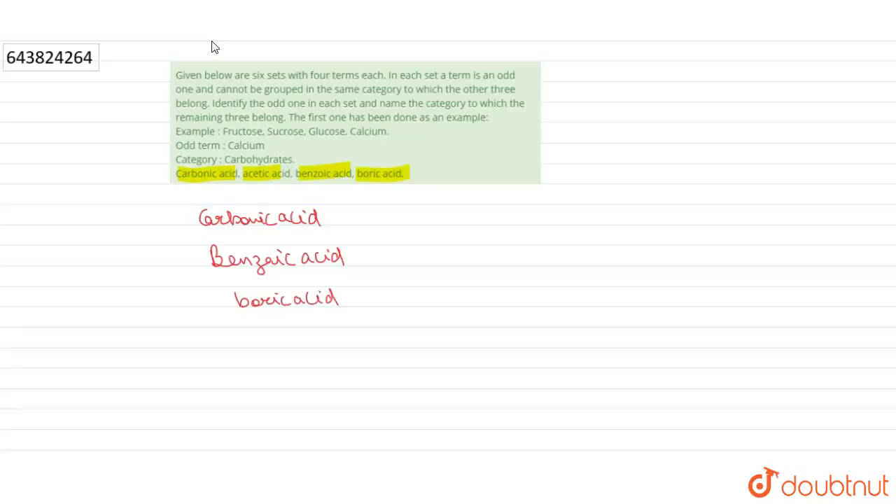
Step: Draw arrows from carbonic, benzoic and boric acid to 'Antiseptic' and note Acetic acid as the odd one
left_click_drag(343, 217, 437, 228)
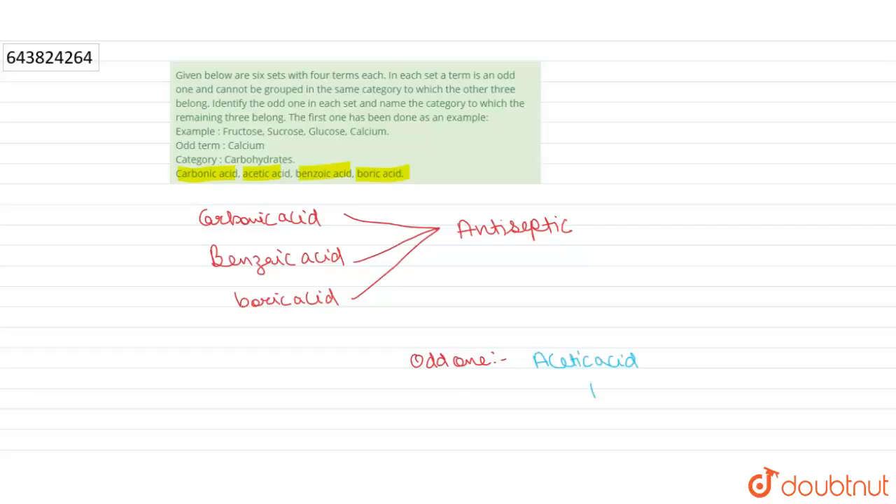
type("be")
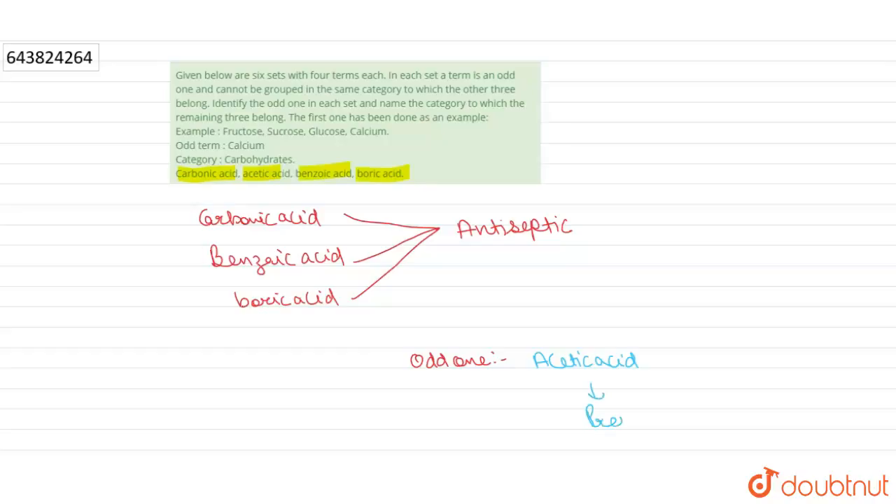